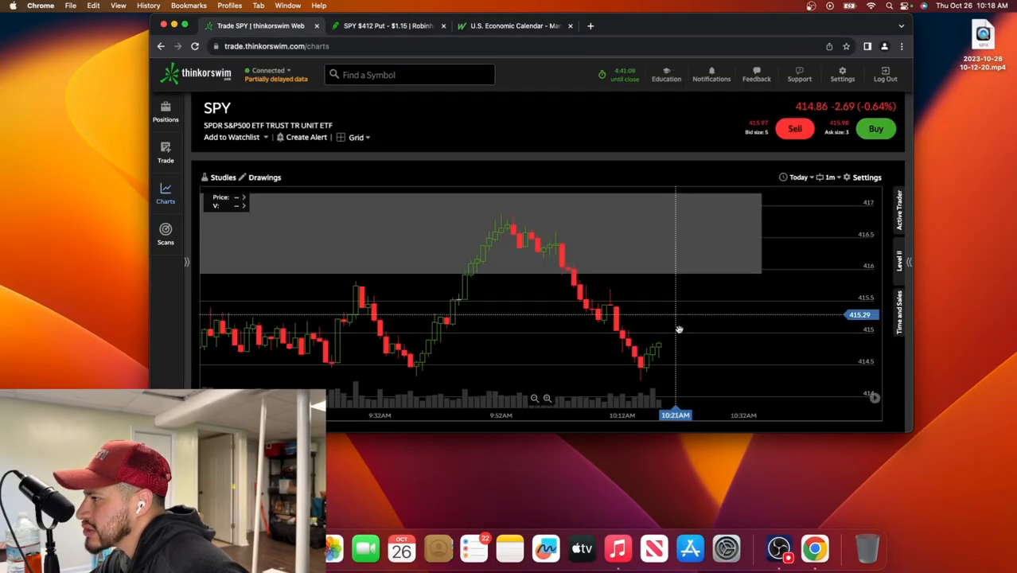
pyautogui.moveTo(704, 341)
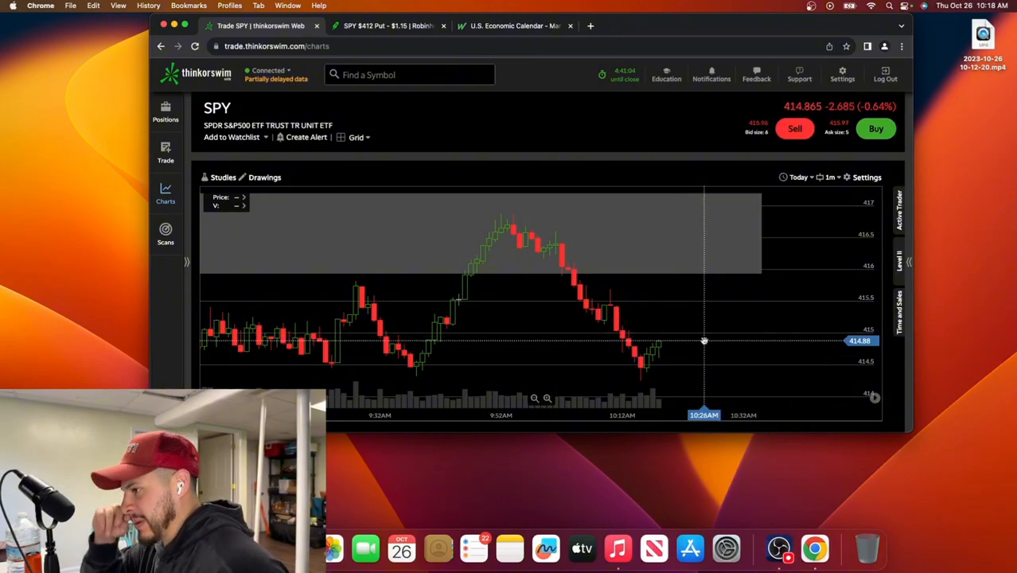
pyautogui.moveTo(682, 335)
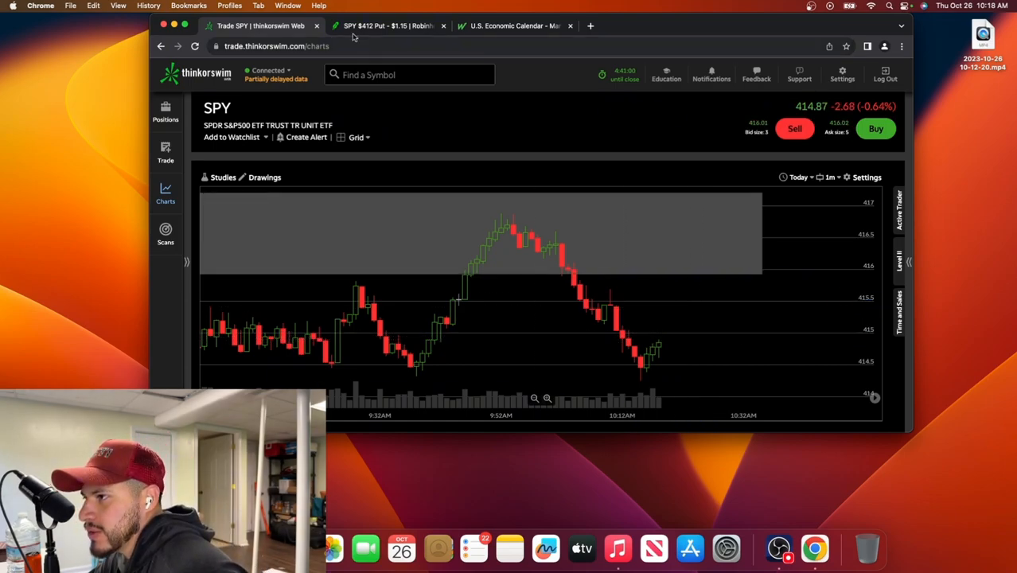
# Step: Review and submit the Sell to Close order for one SPY $412 put at $1.15 limit
pyautogui.click(390, 26)
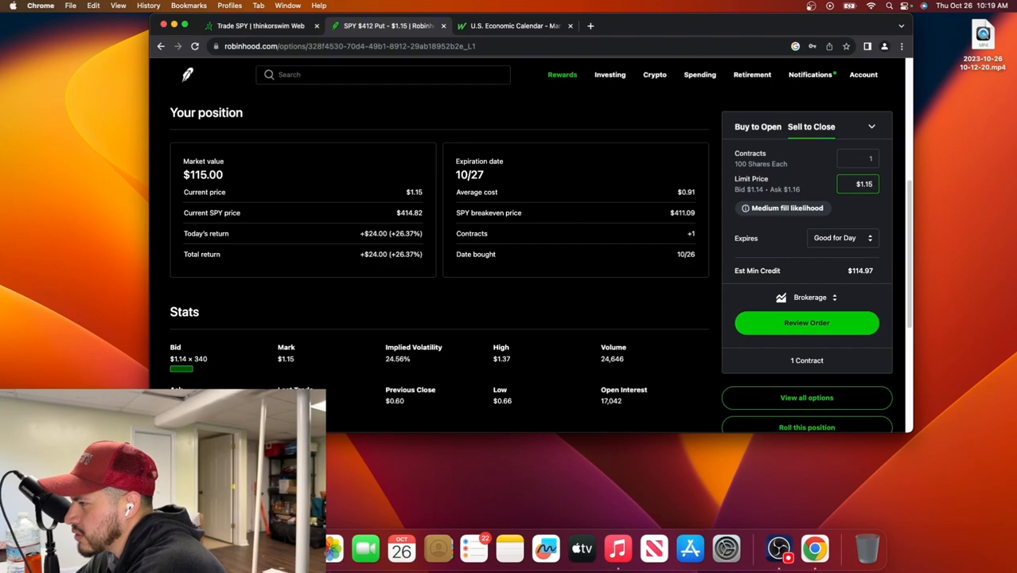
pyautogui.click(807, 322)
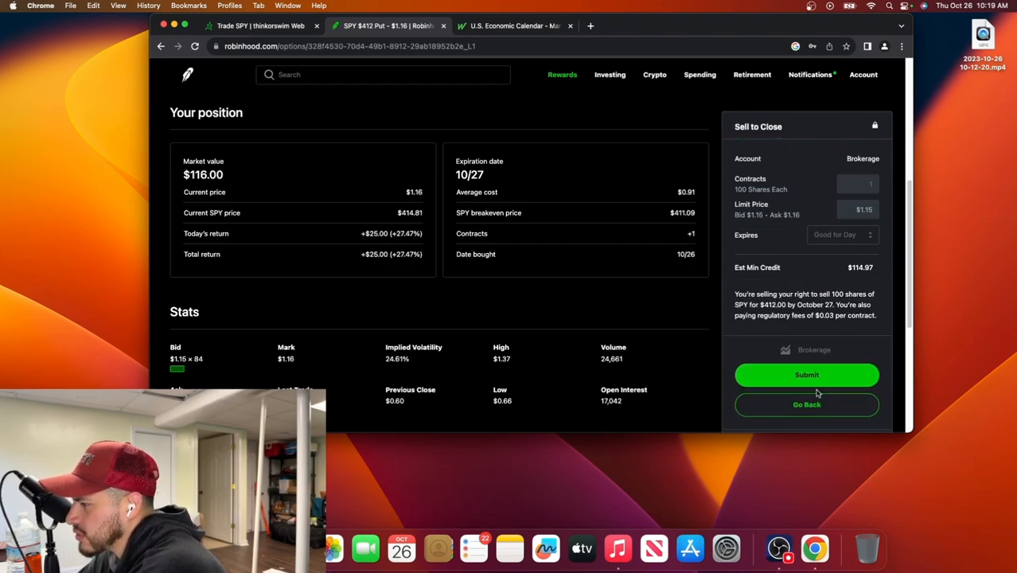
pyautogui.click(806, 375)
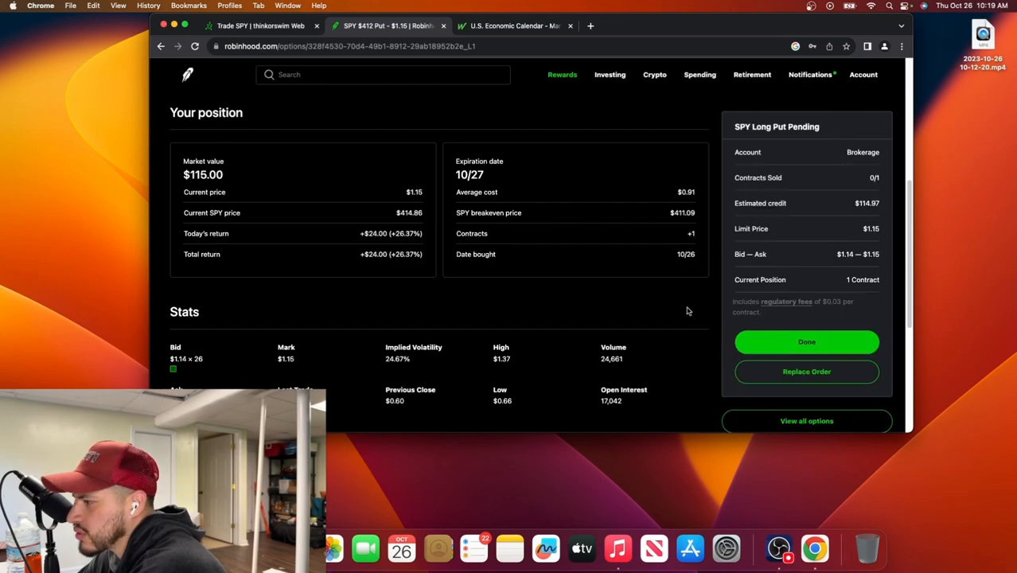